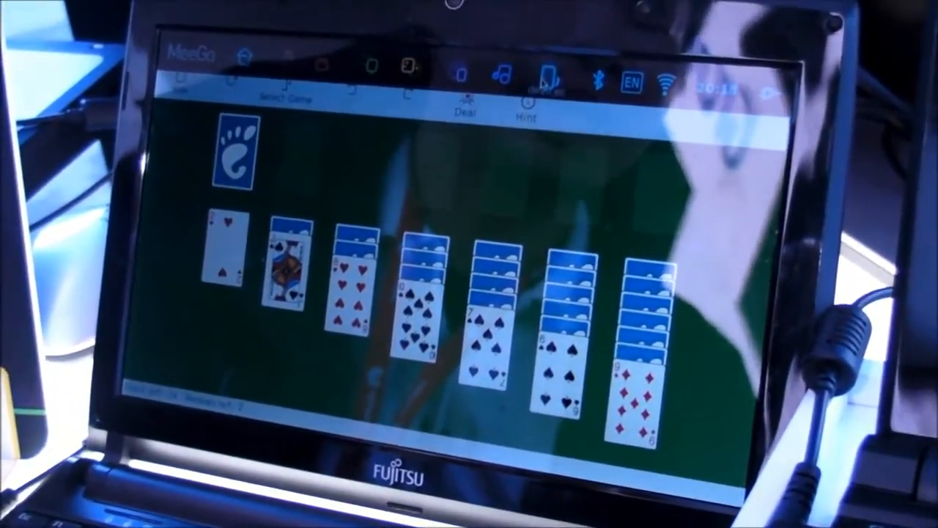
- Show the Devices panel with battery, volume, storage and home folders over the game
click(545, 81)
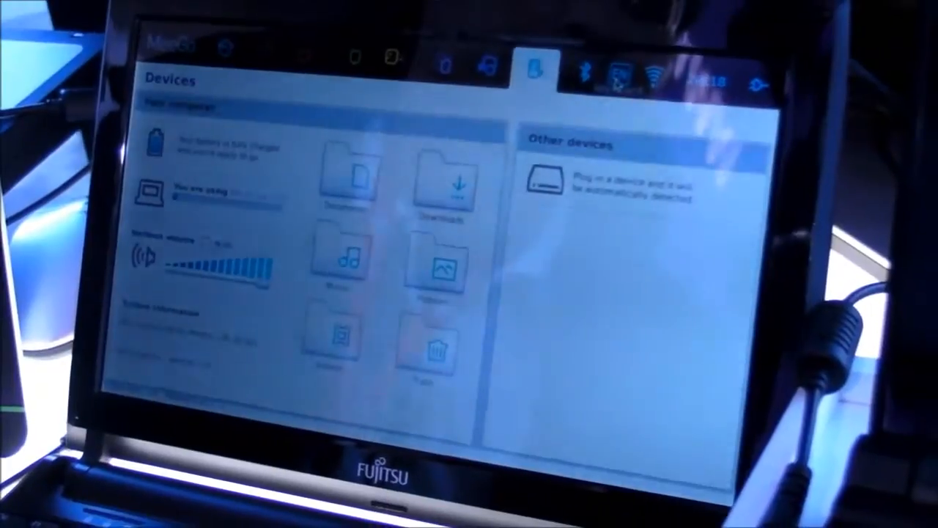
- View the EN keyboard input engines and layouts, then the Wi-Fi network list
click(614, 71)
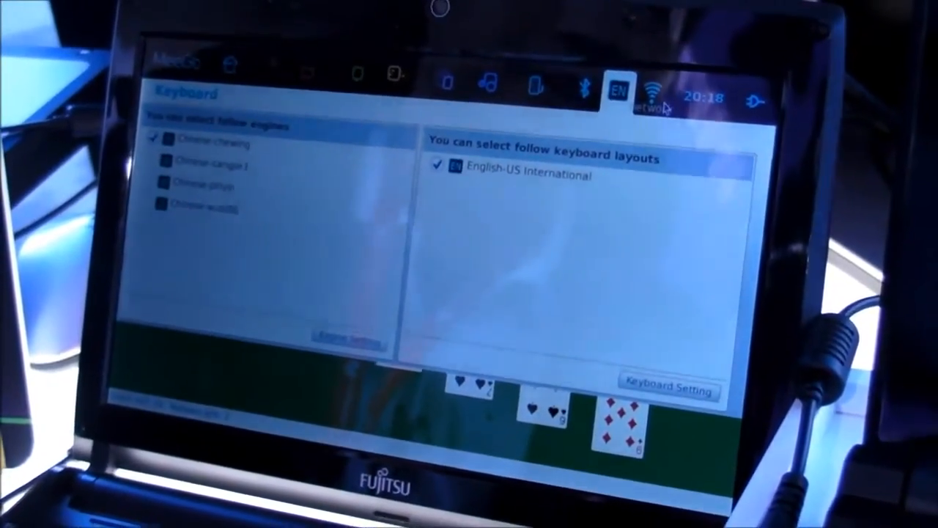
click(647, 87)
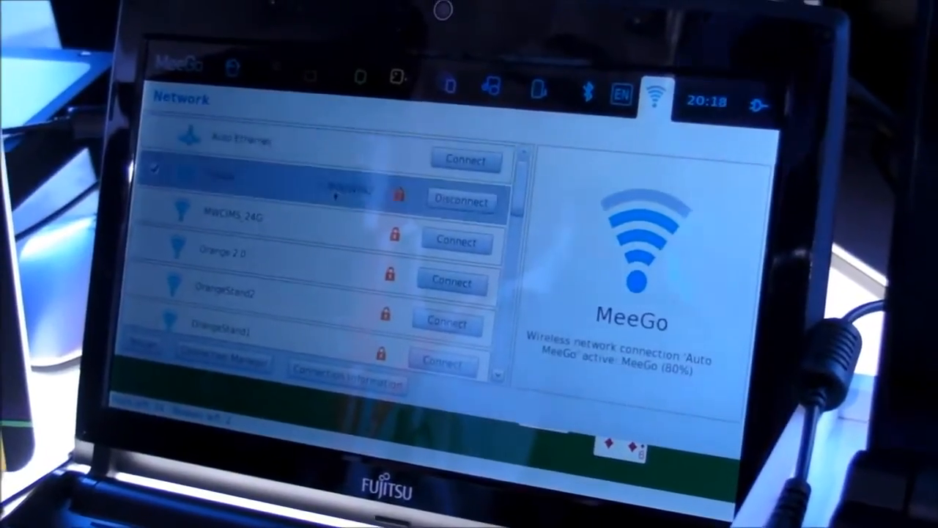